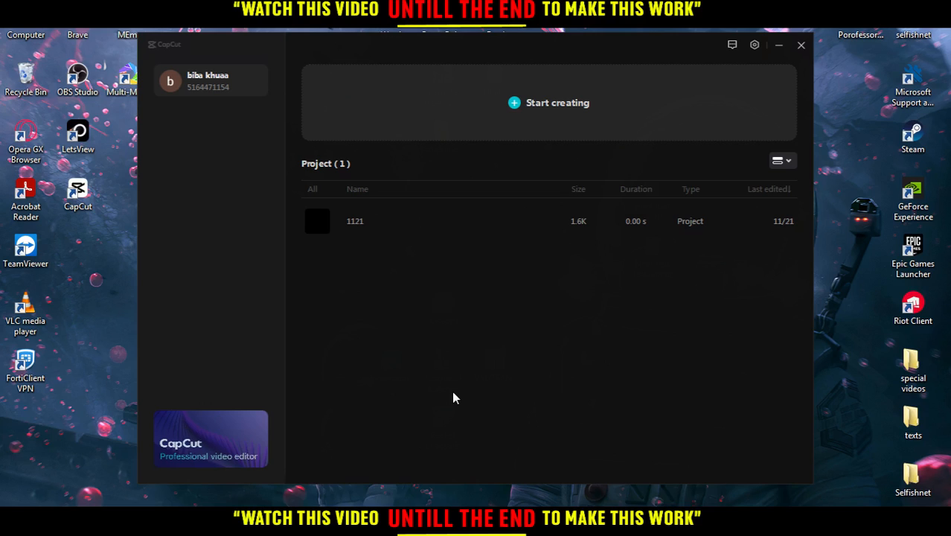
{"action": "mouse_move", "coordinate": [511, 379]}
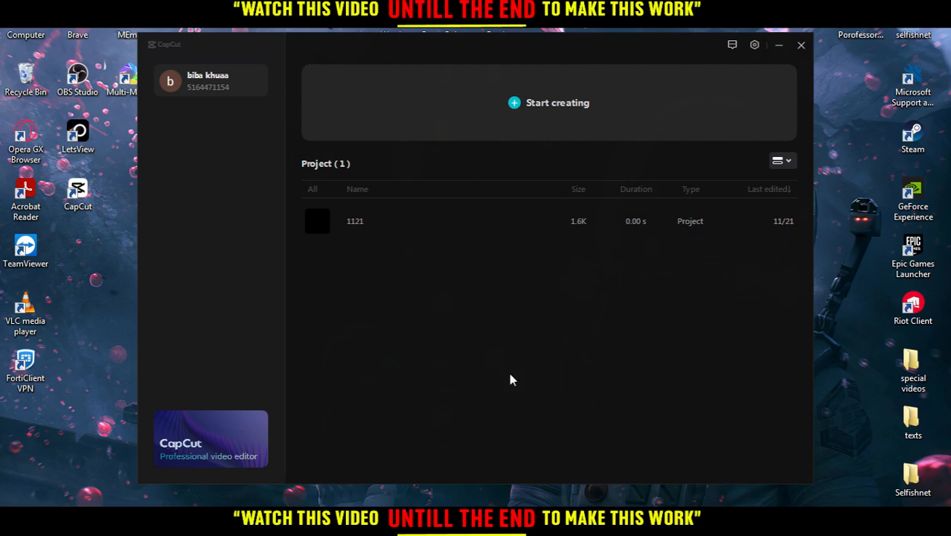
{"action": "mouse_move", "coordinate": [520, 337]}
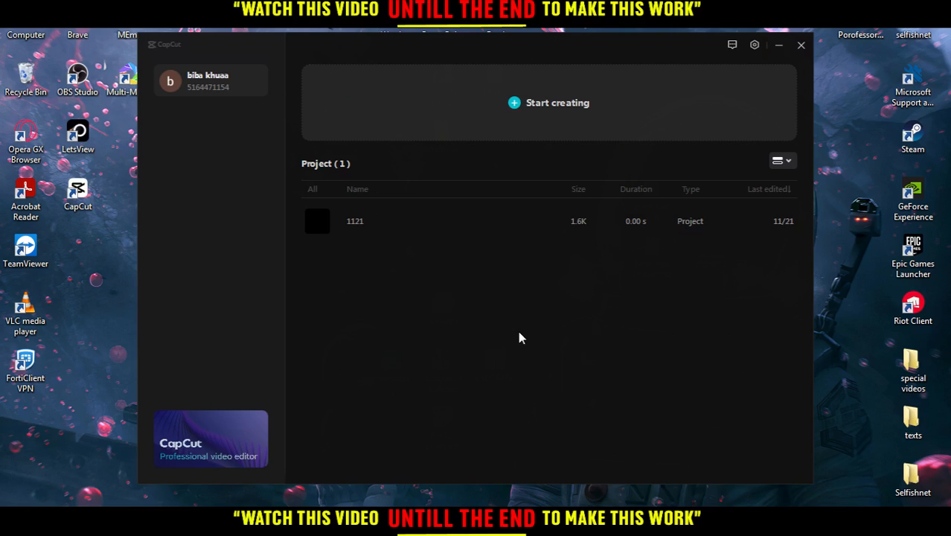
{"action": "mouse_move", "coordinate": [226, 173]}
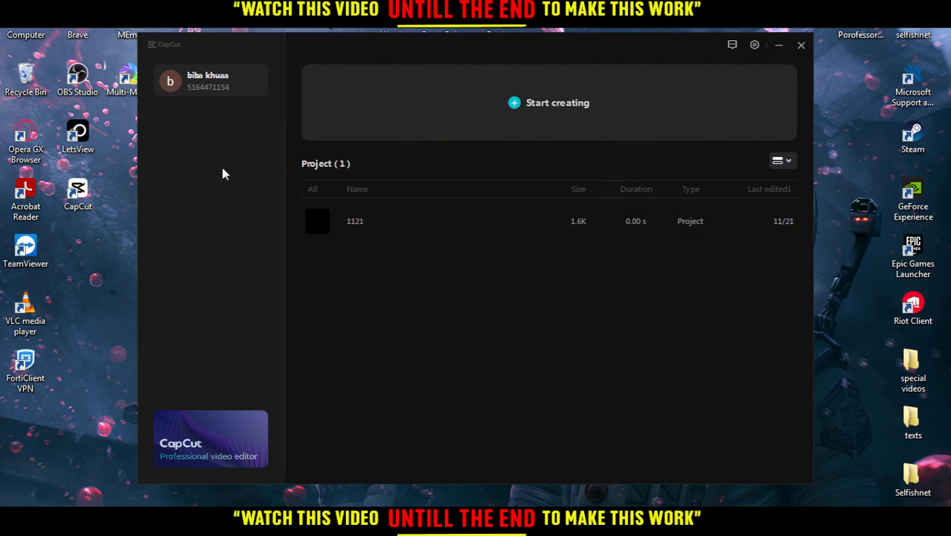
{"action": "mouse_move", "coordinate": [93, 492]}
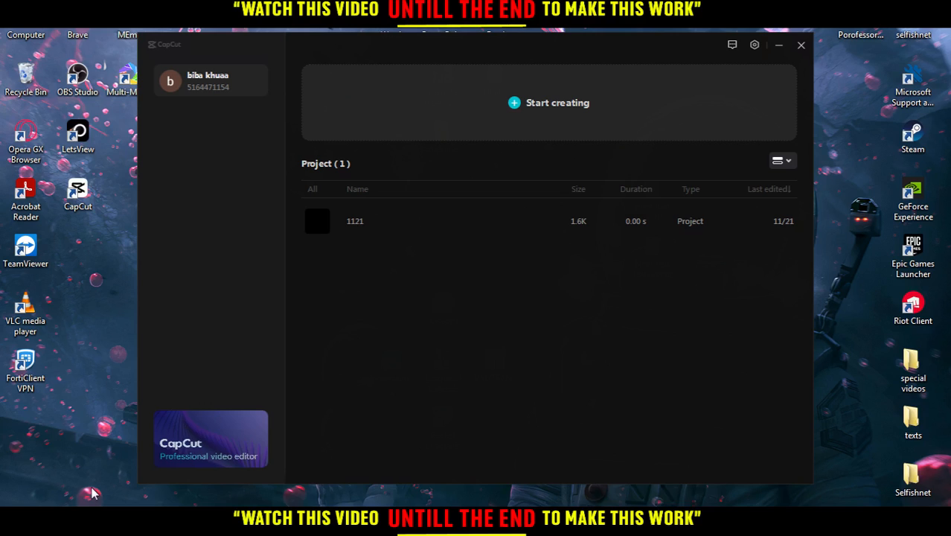
{"action": "mouse_move", "coordinate": [567, 359]}
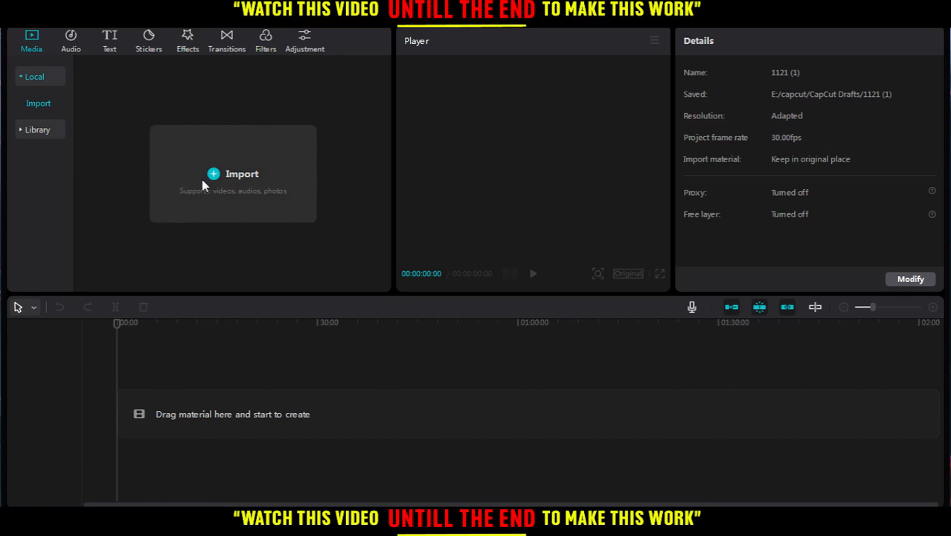
{"action": "left_click", "coordinate": [233, 173]}
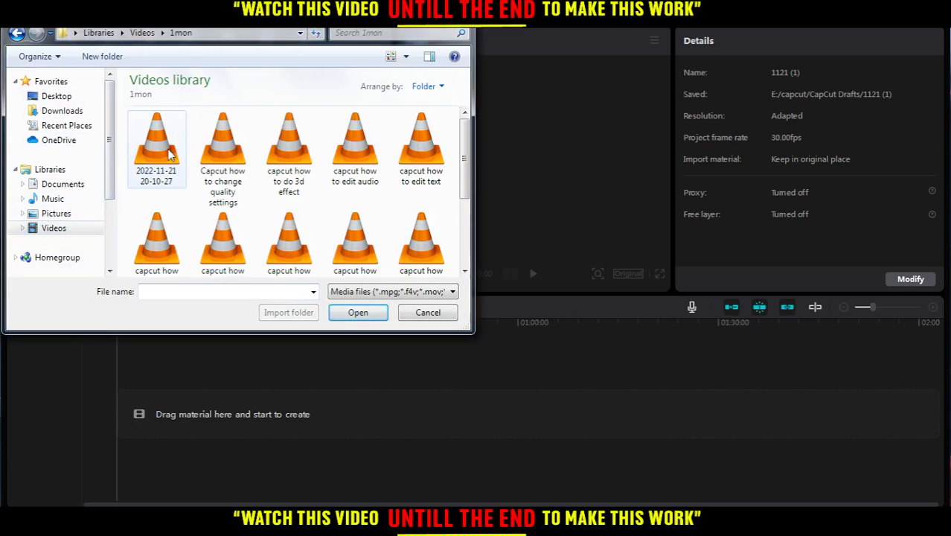
{"action": "left_click", "coordinate": [357, 312]}
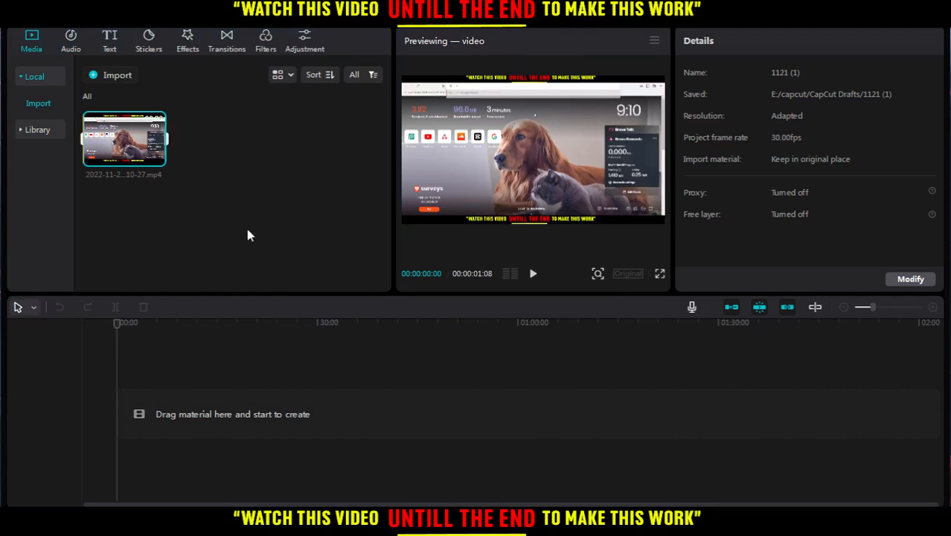
{"action": "left_click_drag", "start_coordinate": [123, 138], "coordinate": [253, 413]}
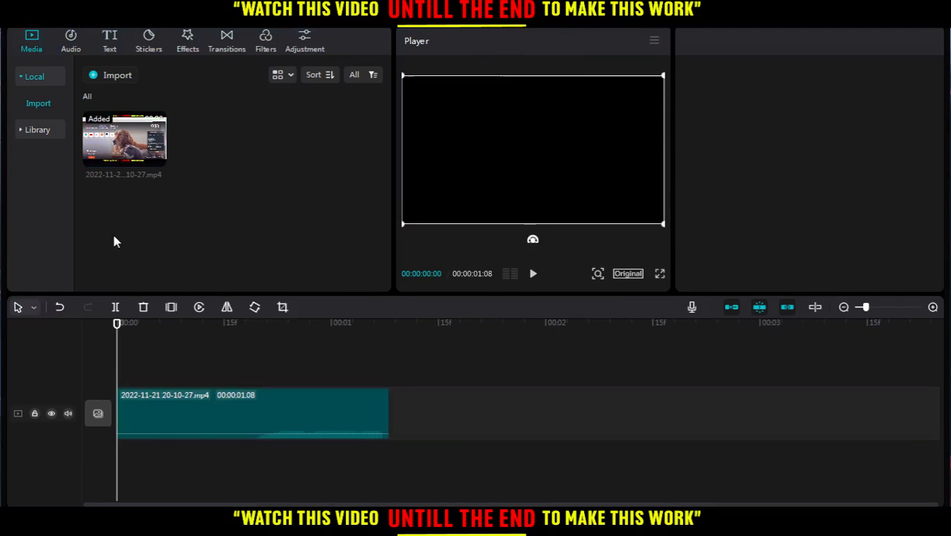
{"action": "left_click", "coordinate": [252, 413]}
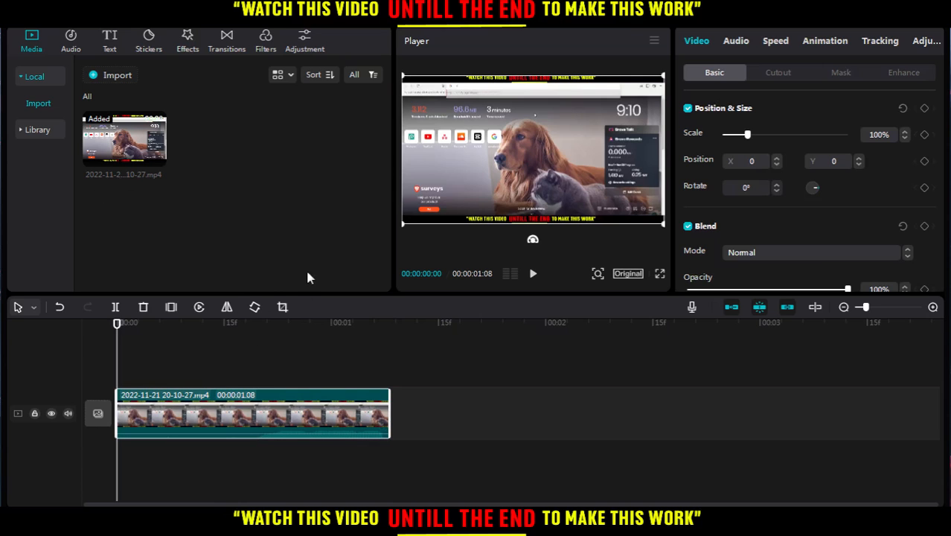
{"action": "mouse_move", "coordinate": [672, 235]}
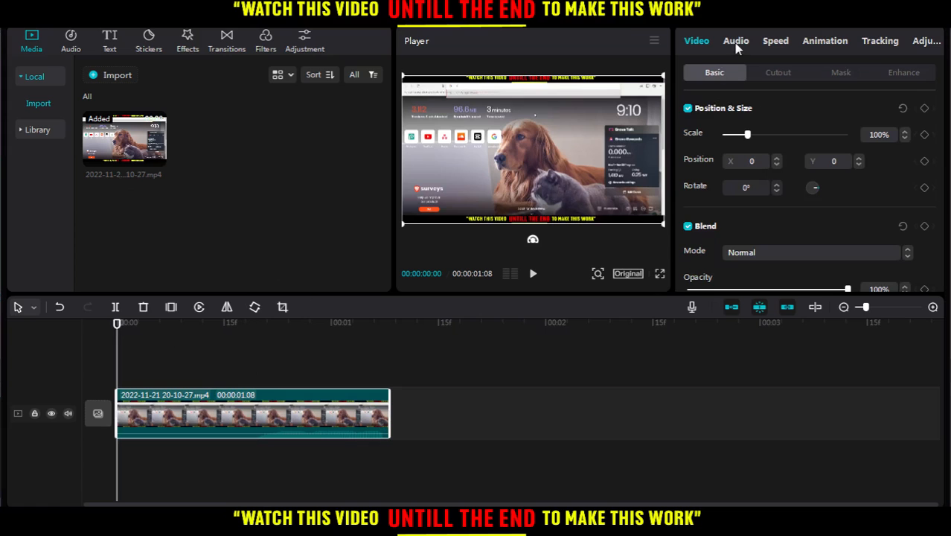
Switch the properties panel through Animation to the Tracking tab, showing tracking set to none.
{"action": "left_click", "coordinate": [824, 41]}
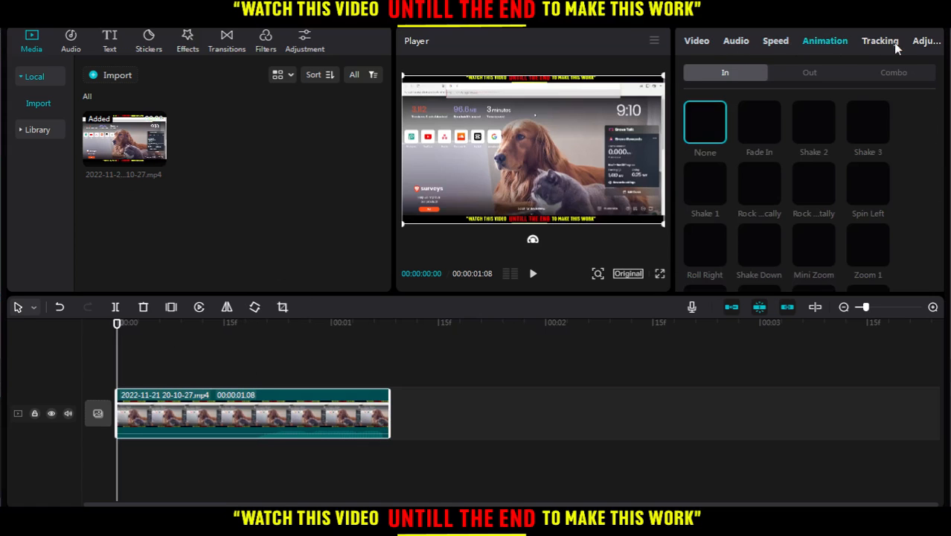
{"action": "left_click", "coordinate": [880, 41]}
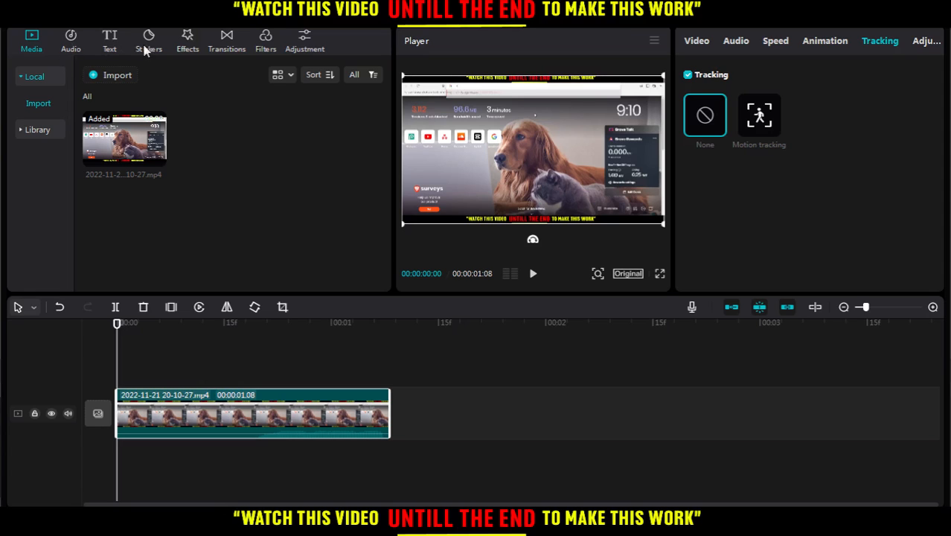
{"action": "mouse_move", "coordinate": [268, 40]}
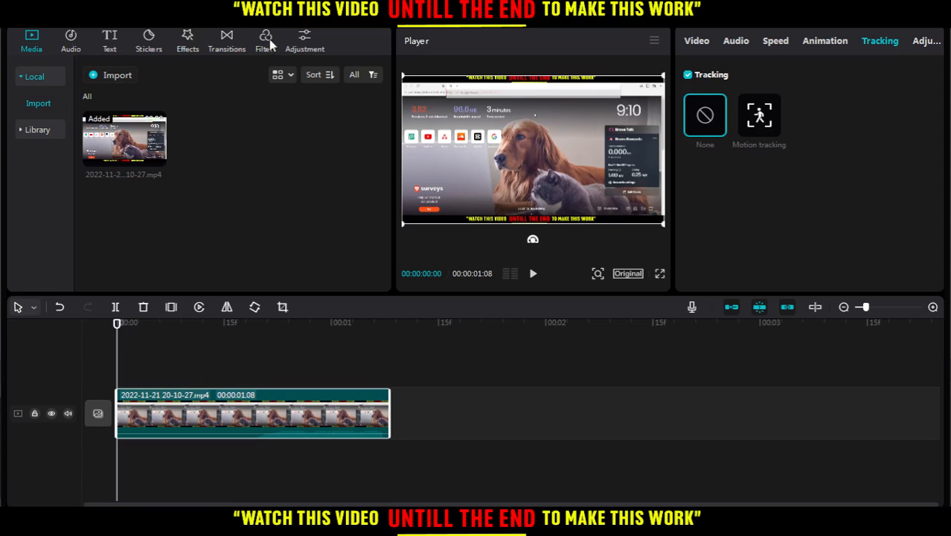
{"action": "mouse_move", "coordinate": [242, 312]}
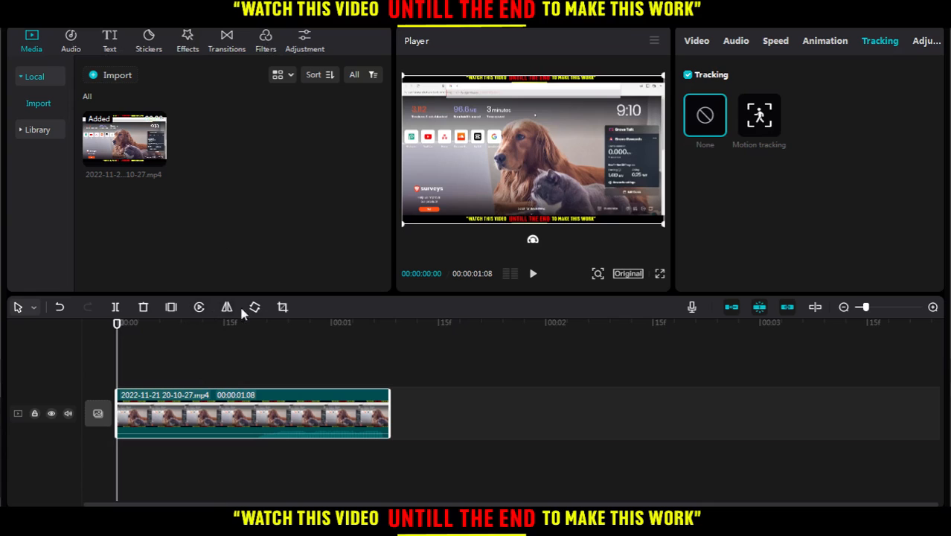
{"action": "mouse_move", "coordinate": [319, 310]}
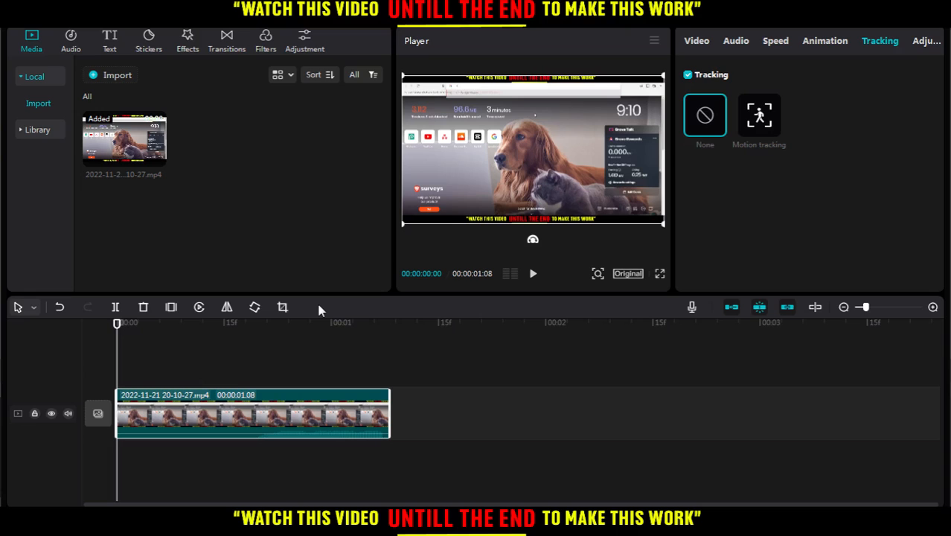
{"action": "mouse_move", "coordinate": [363, 483]}
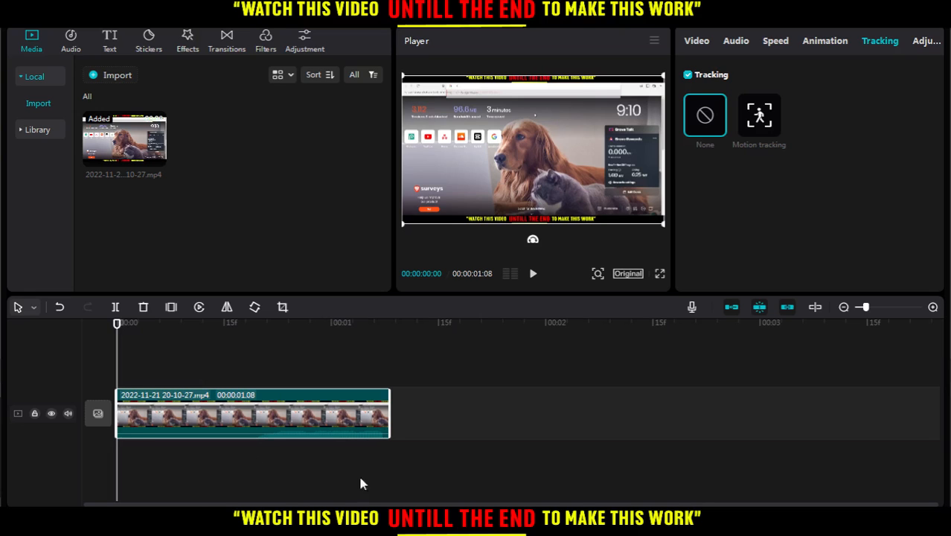
{"action": "mouse_move", "coordinate": [449, 320]}
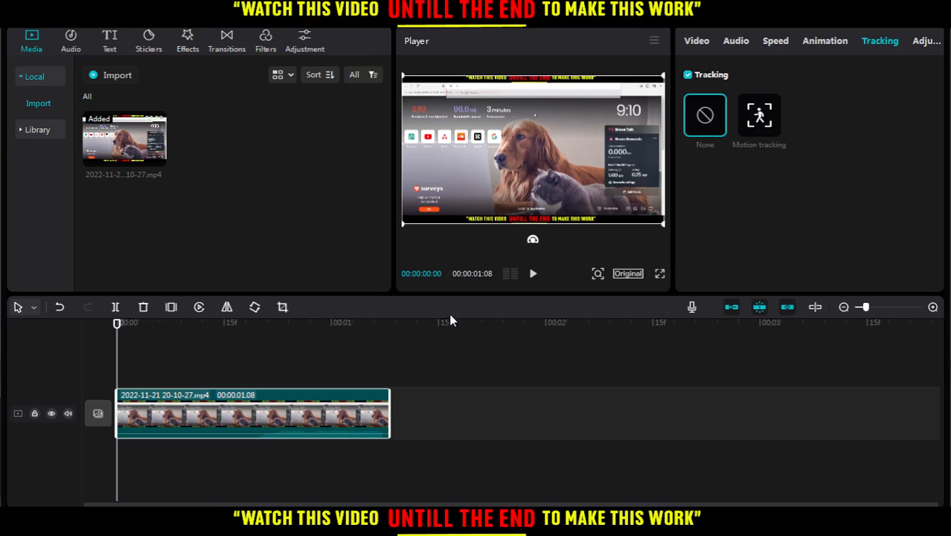
{"action": "mouse_move", "coordinate": [707, 311]}
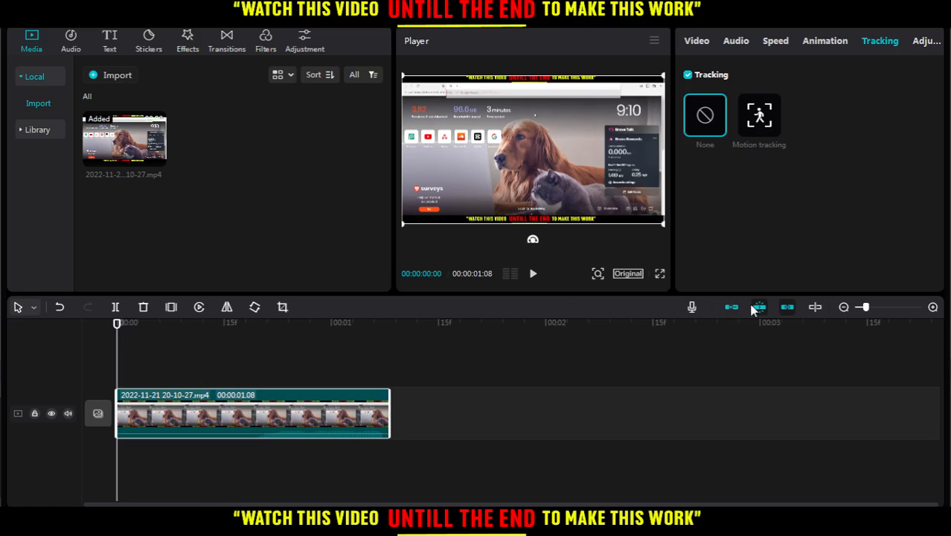
{"action": "mouse_move", "coordinate": [758, 306]}
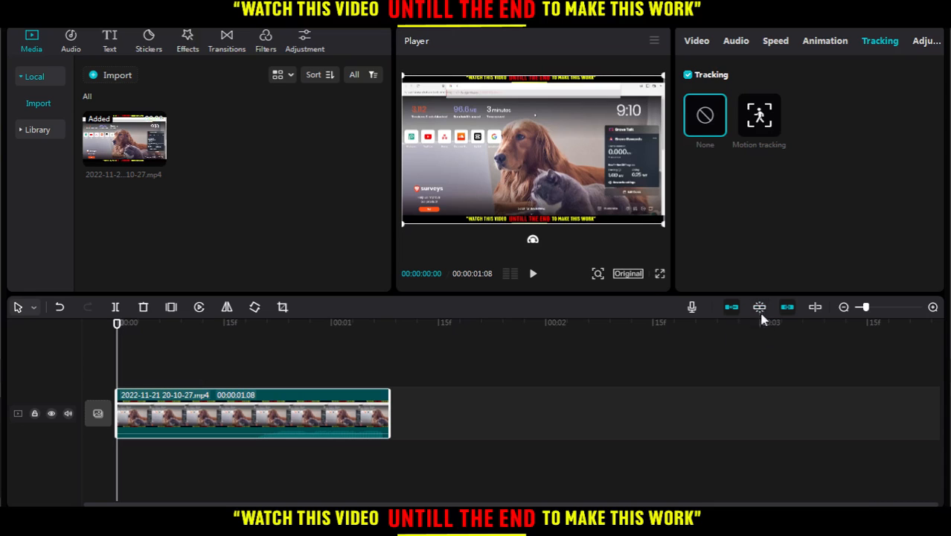
{"action": "mouse_move", "coordinate": [758, 306]}
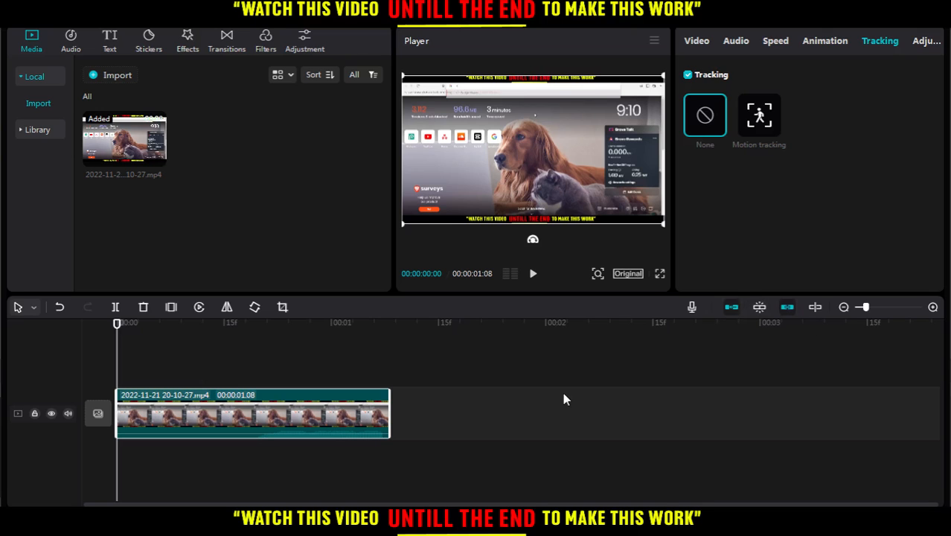
{"action": "mouse_move", "coordinate": [428, 447]}
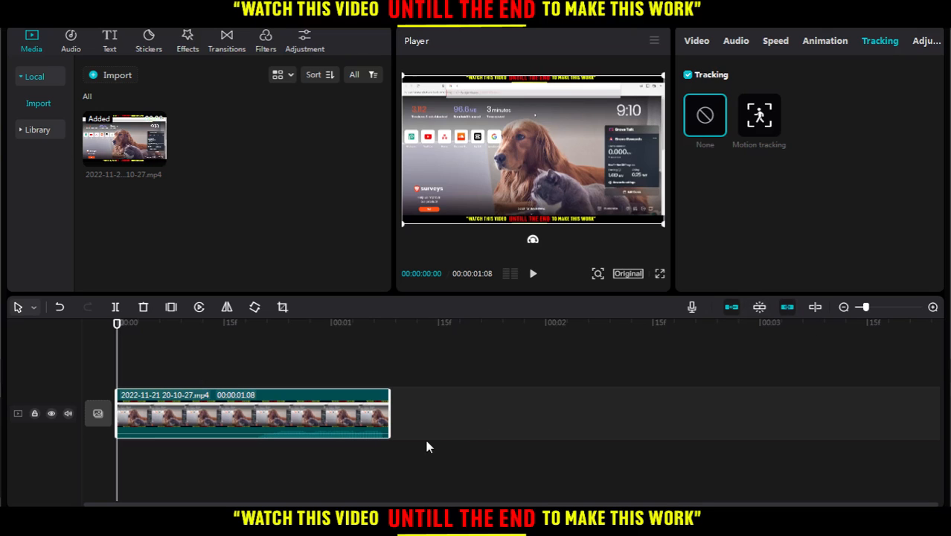